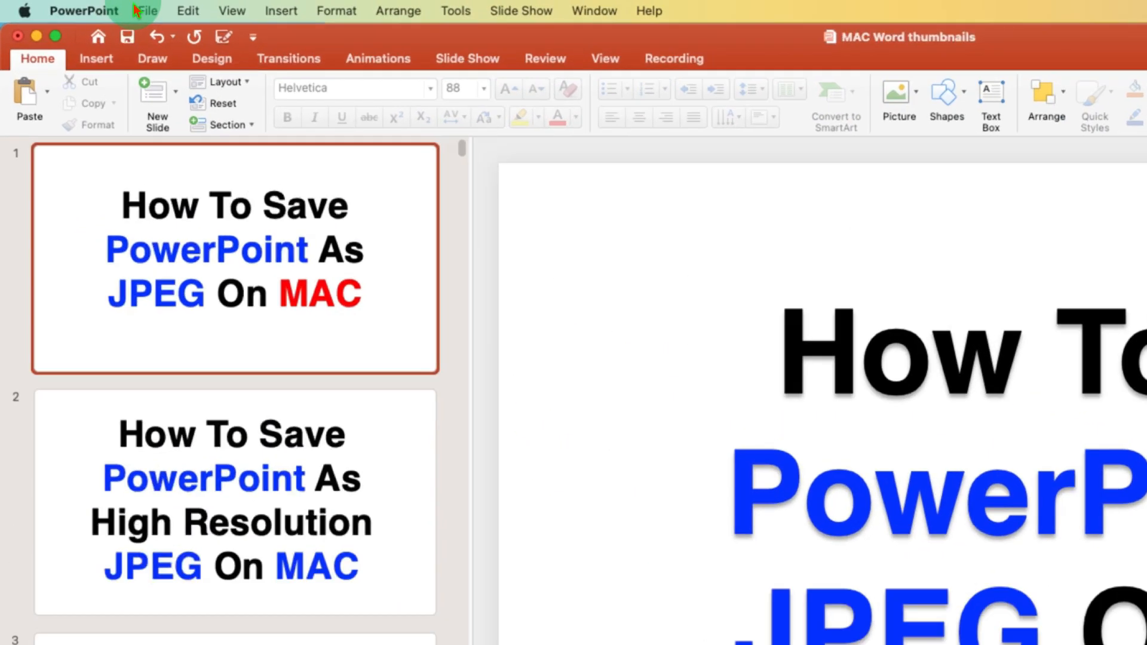
Open PowerPoint's Export dialog from the File menu.
{"action": "left_click", "coordinate": [146, 10]}
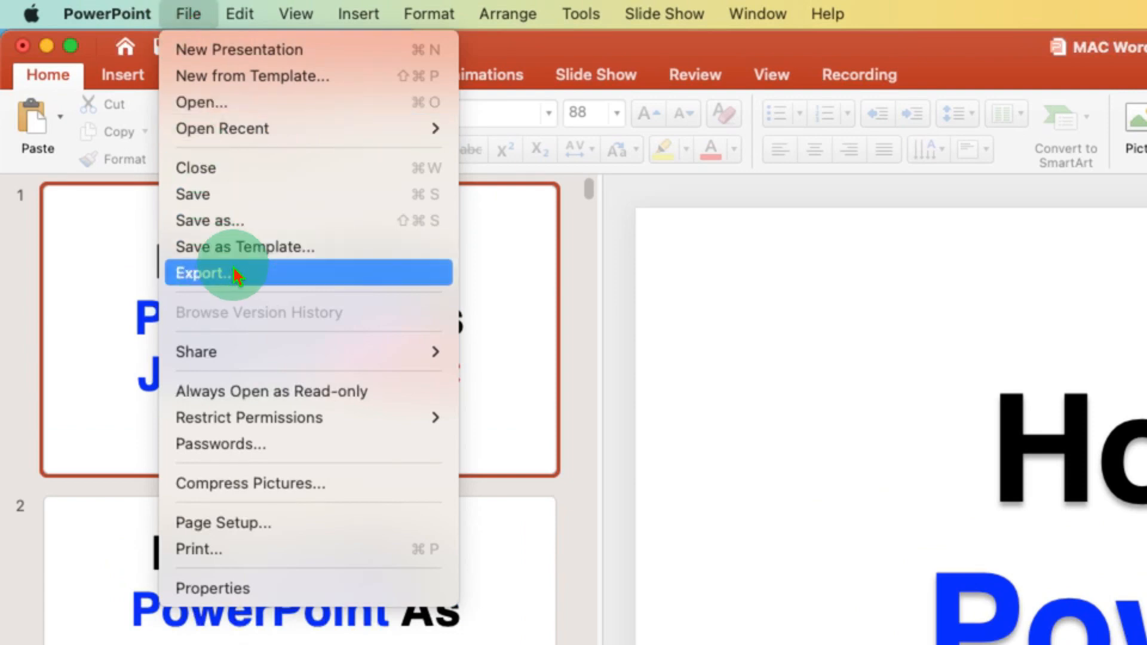
{"action": "left_click", "coordinate": [206, 273]}
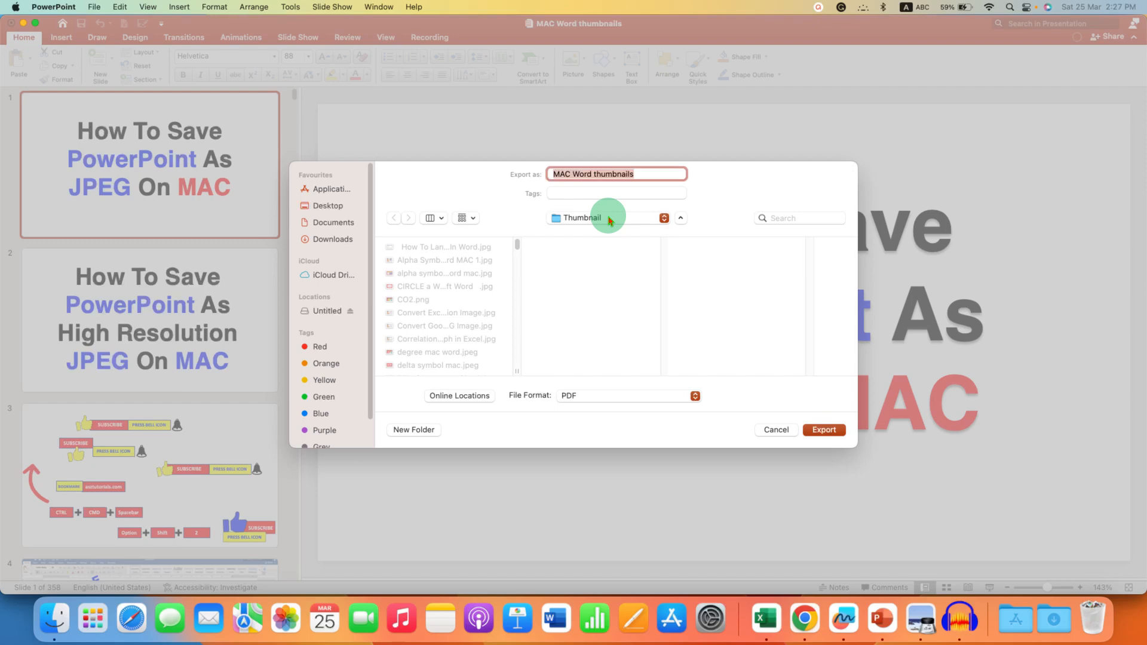
Create a 'PPT HD' folder in Documents as the export destination.
{"action": "left_click", "coordinate": [605, 218]}
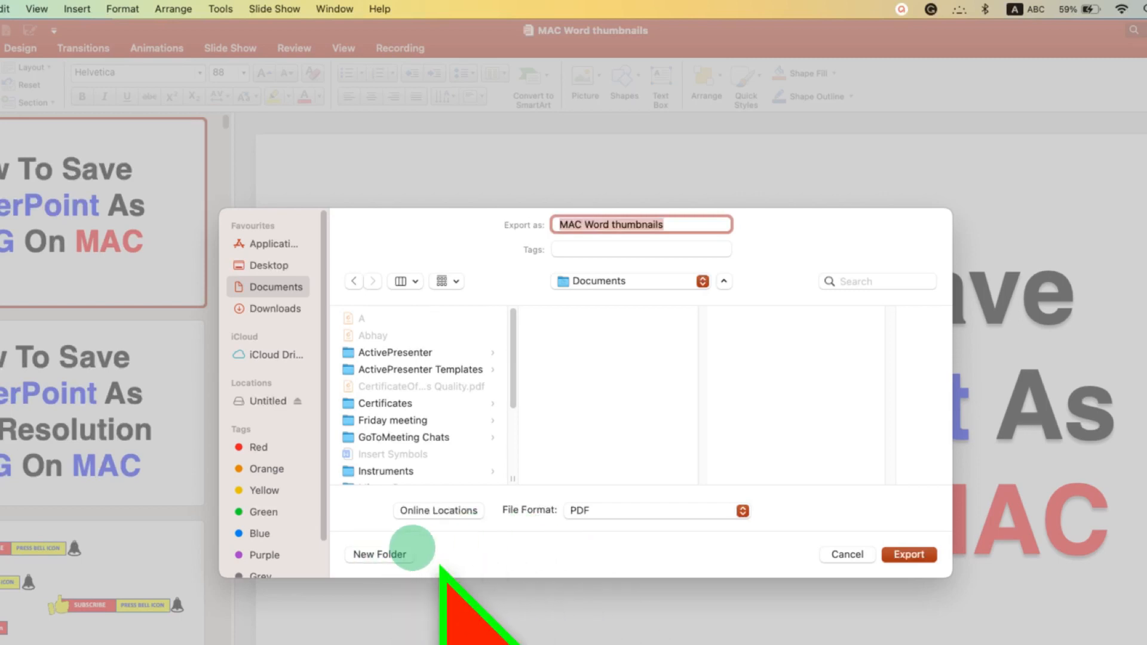
{"action": "left_click", "coordinate": [380, 554]}
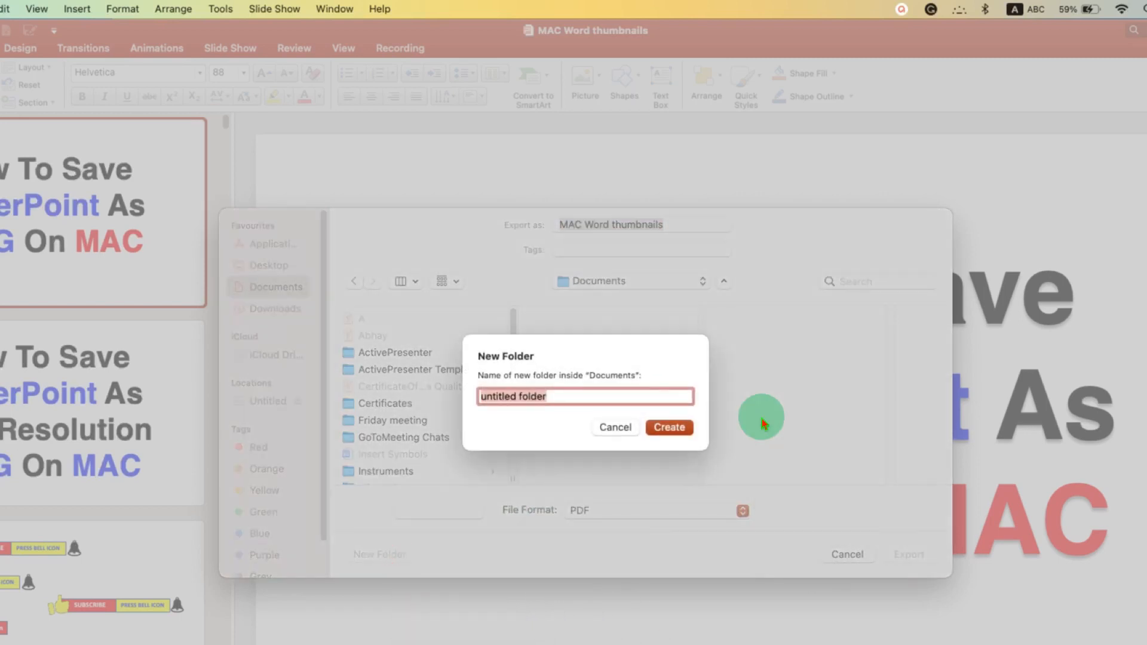
{"action": "type", "text": "P"}
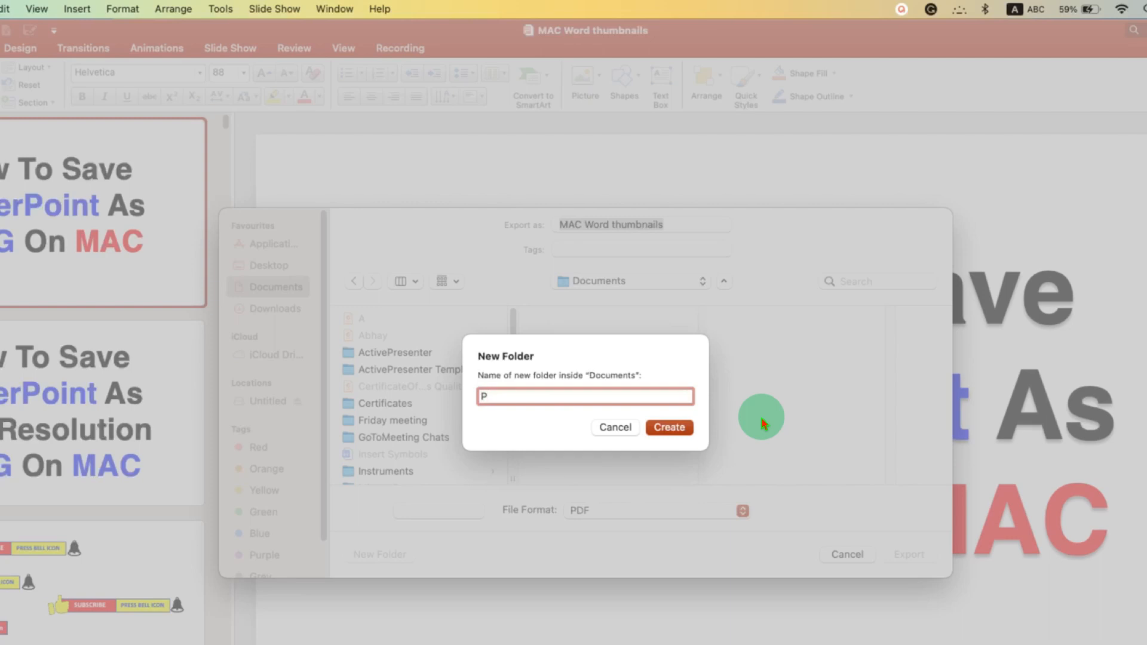
{"action": "type", "text": "PT HD"}
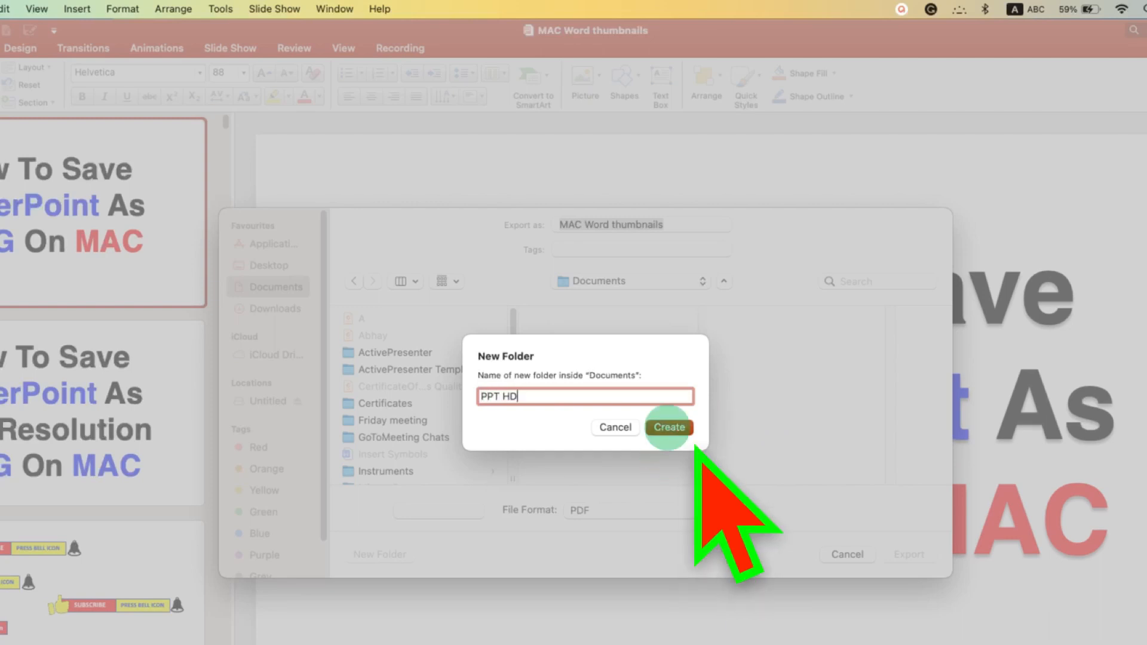
{"action": "left_click", "coordinate": [668, 428]}
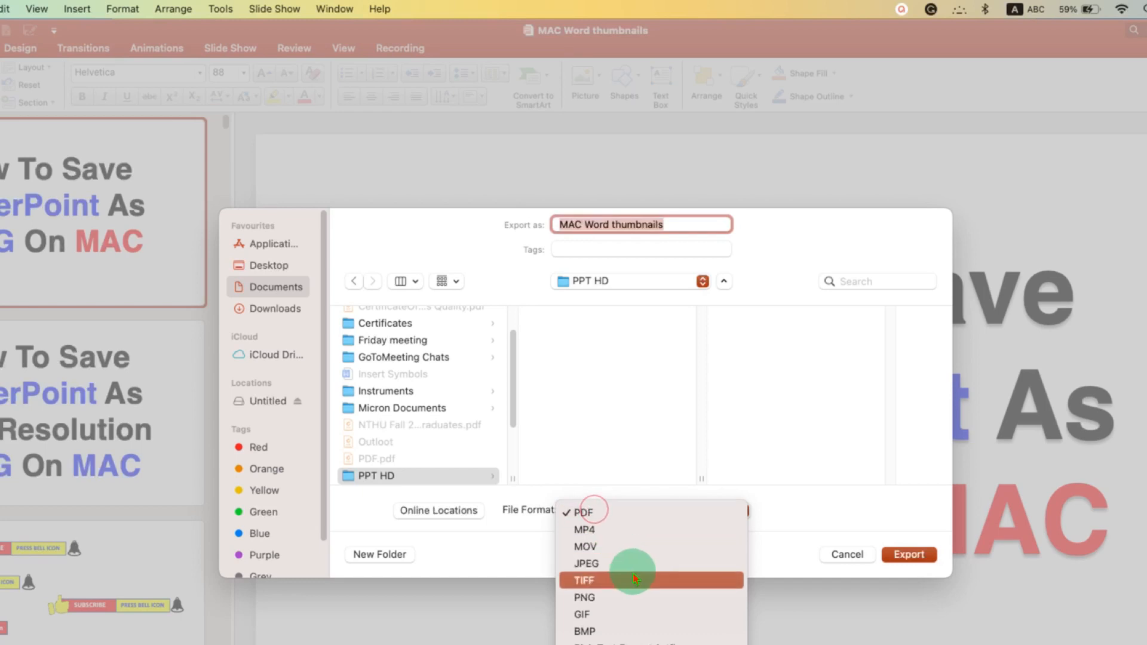
{"action": "mouse_move", "coordinate": [632, 563]}
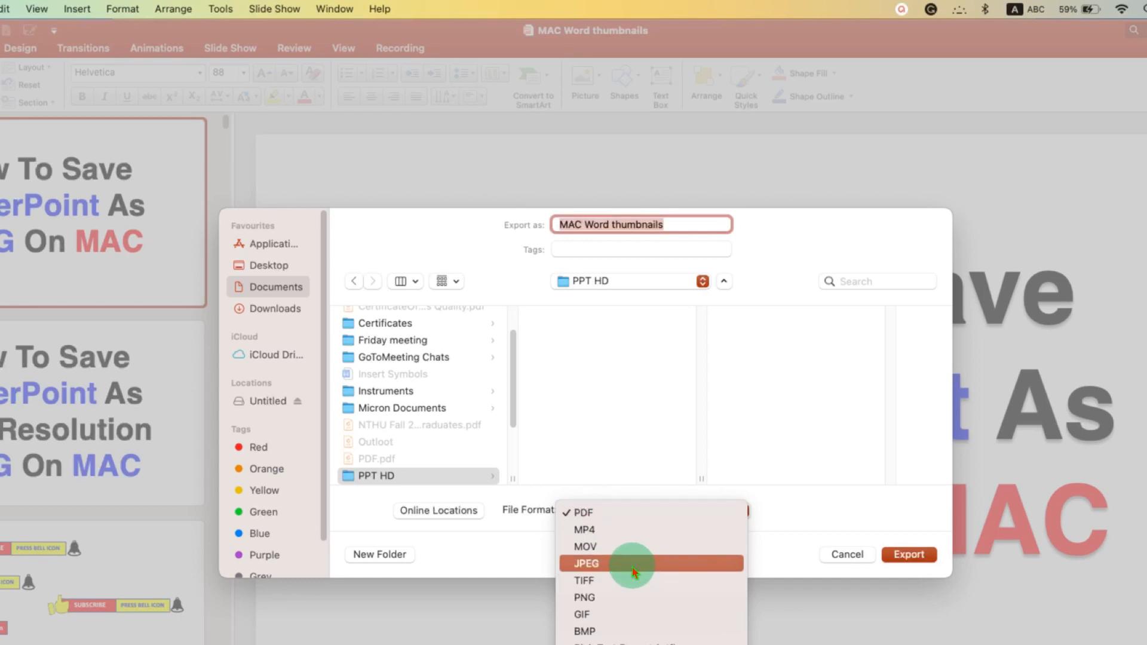
{"action": "mouse_move", "coordinate": [633, 597]}
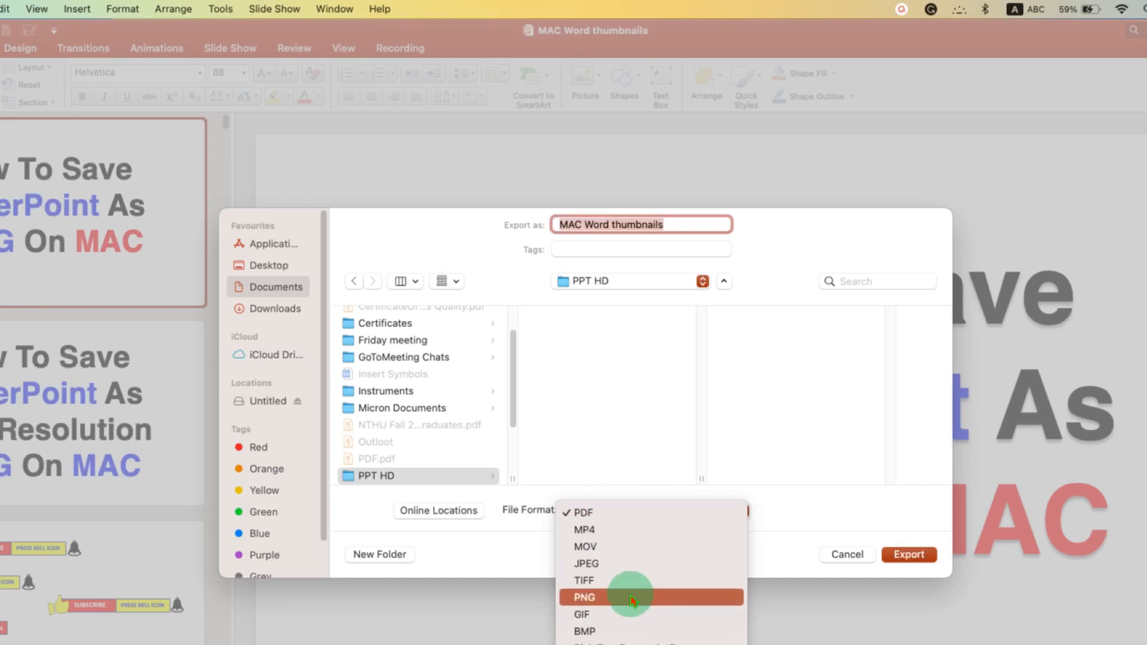
{"action": "mouse_move", "coordinate": [632, 579]}
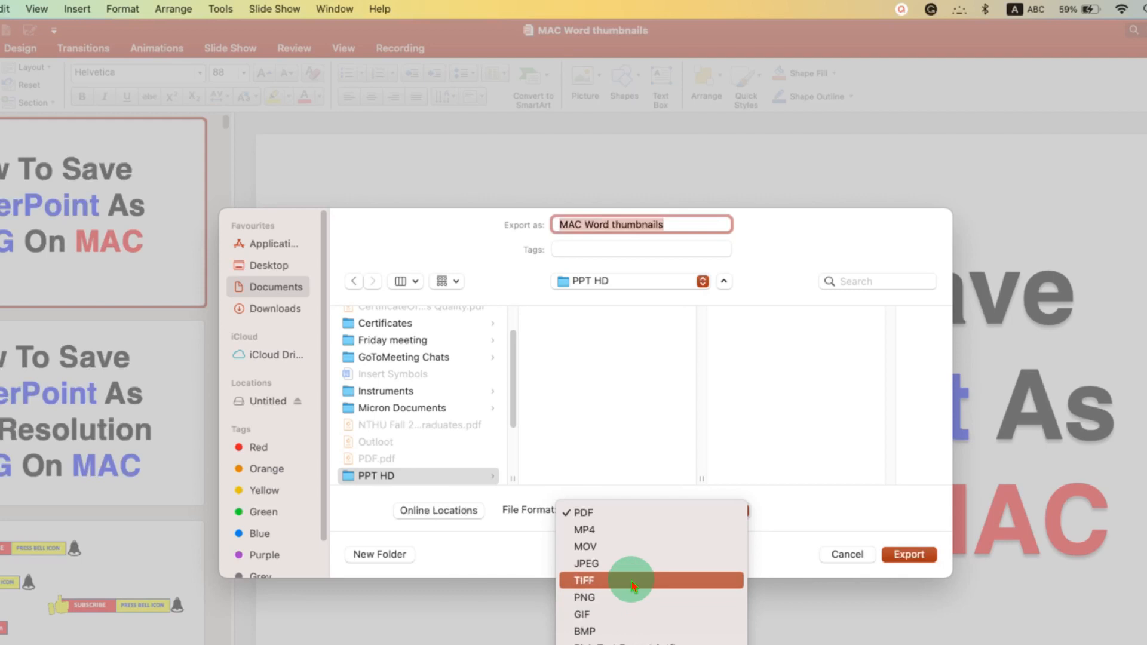
{"action": "mouse_move", "coordinate": [645, 563]}
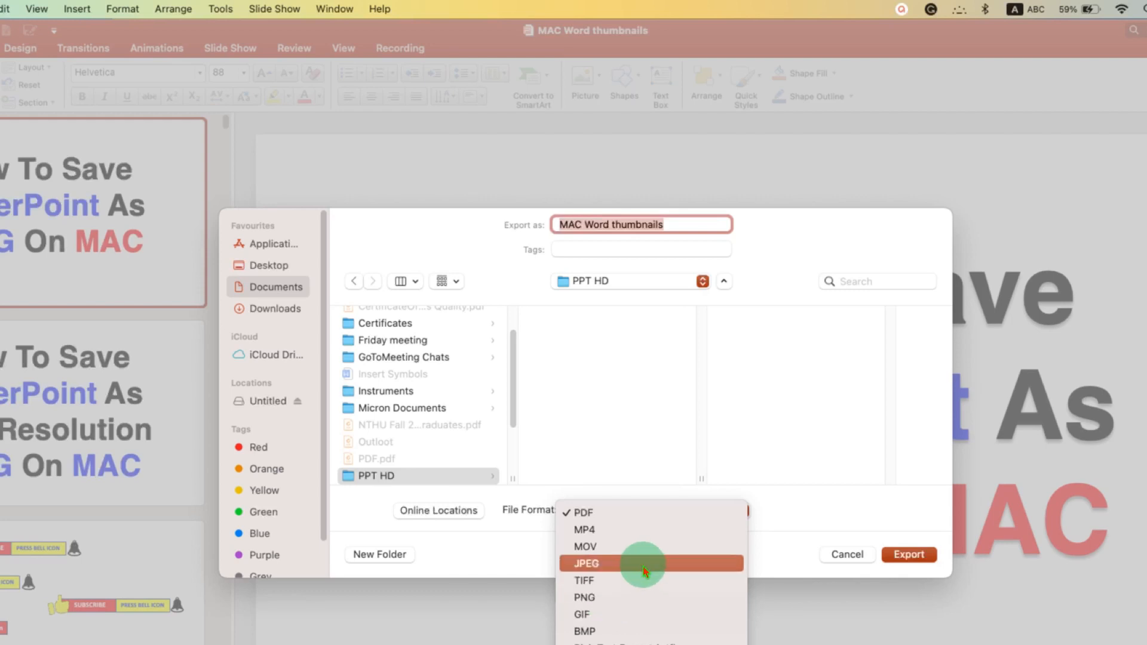
Choose JPEG as the export file format.
{"action": "left_click", "coordinate": [585, 563]}
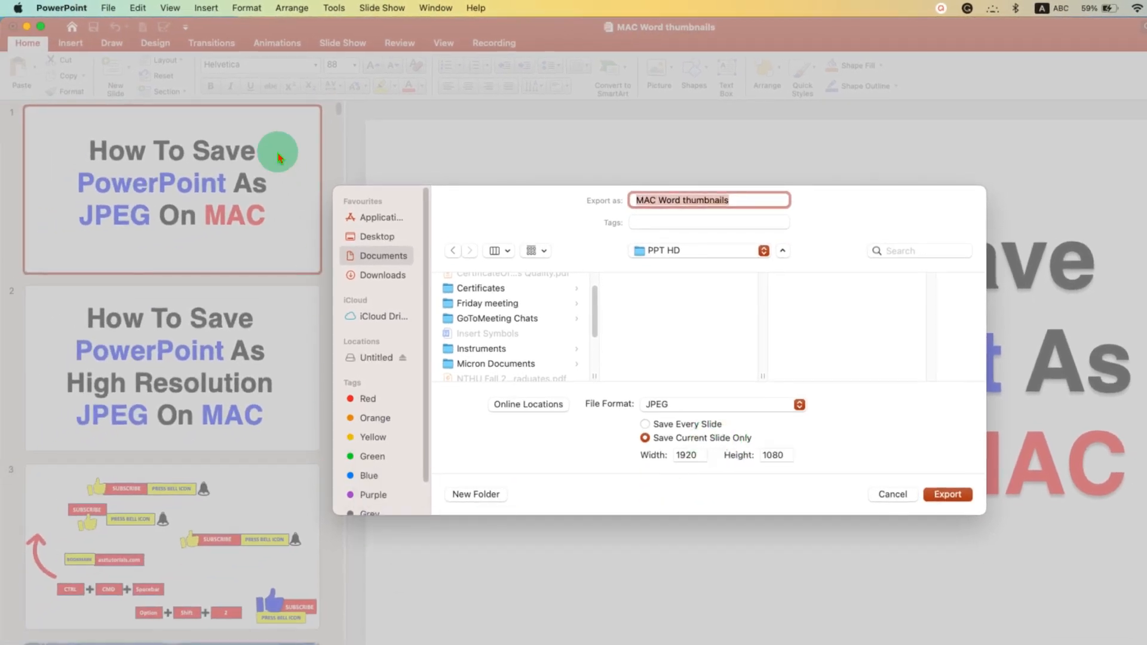
{"action": "mouse_move", "coordinate": [277, 410]}
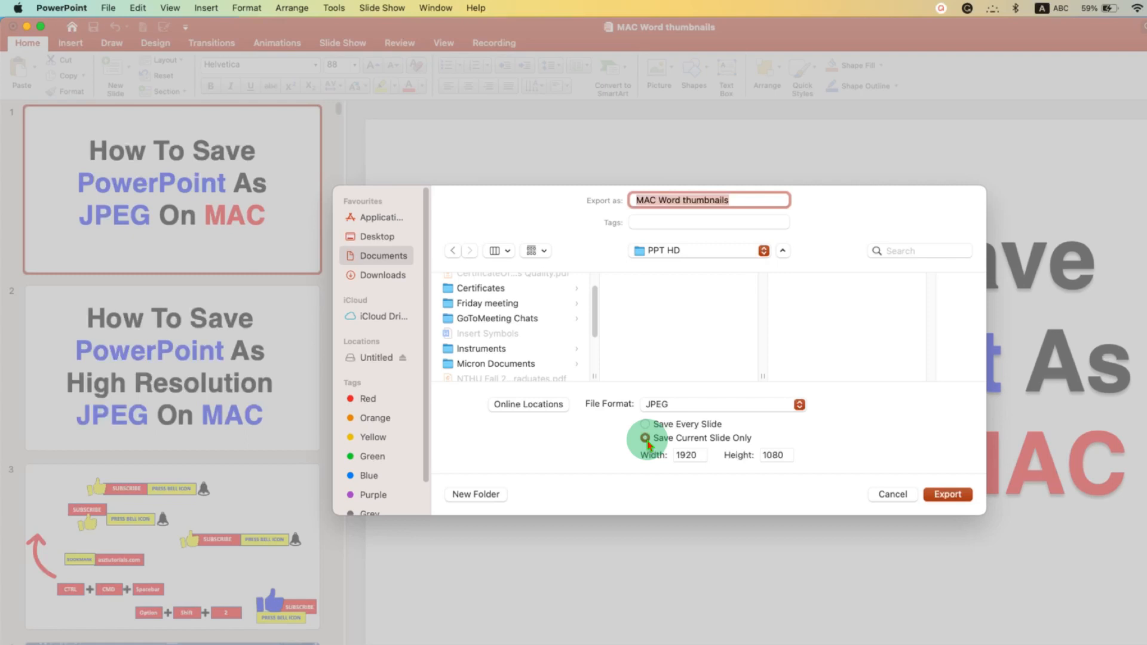
Export only the current slide at 1920×1080, named 'PPT HD'.
{"action": "left_click", "coordinate": [644, 437]}
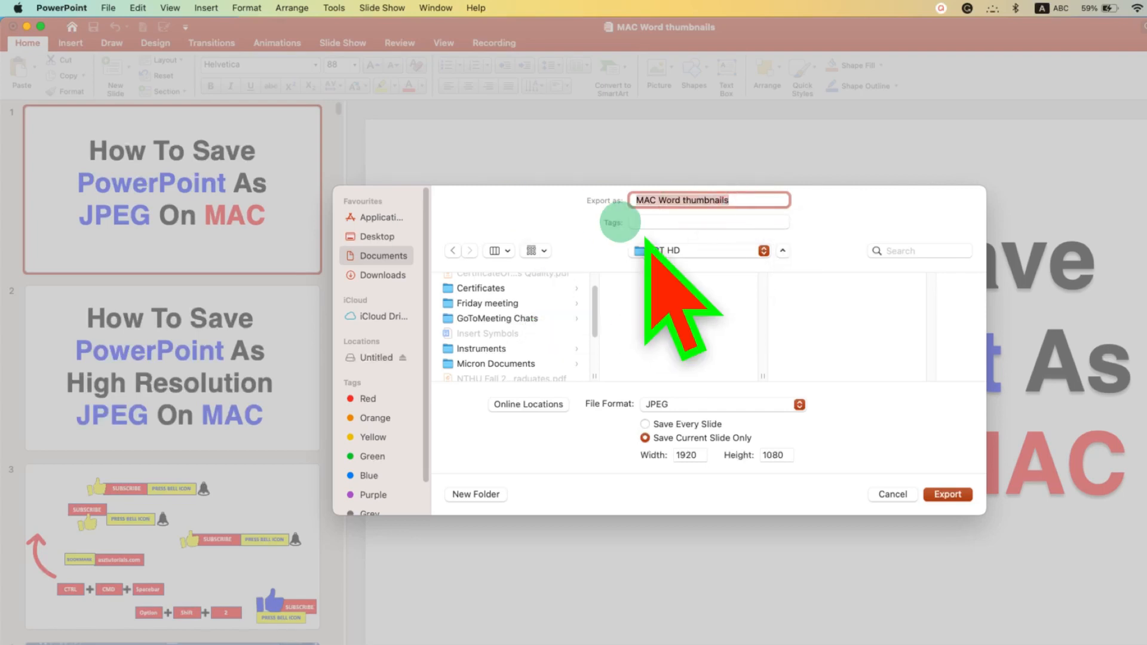
{"action": "type", "text": "PPT HD"}
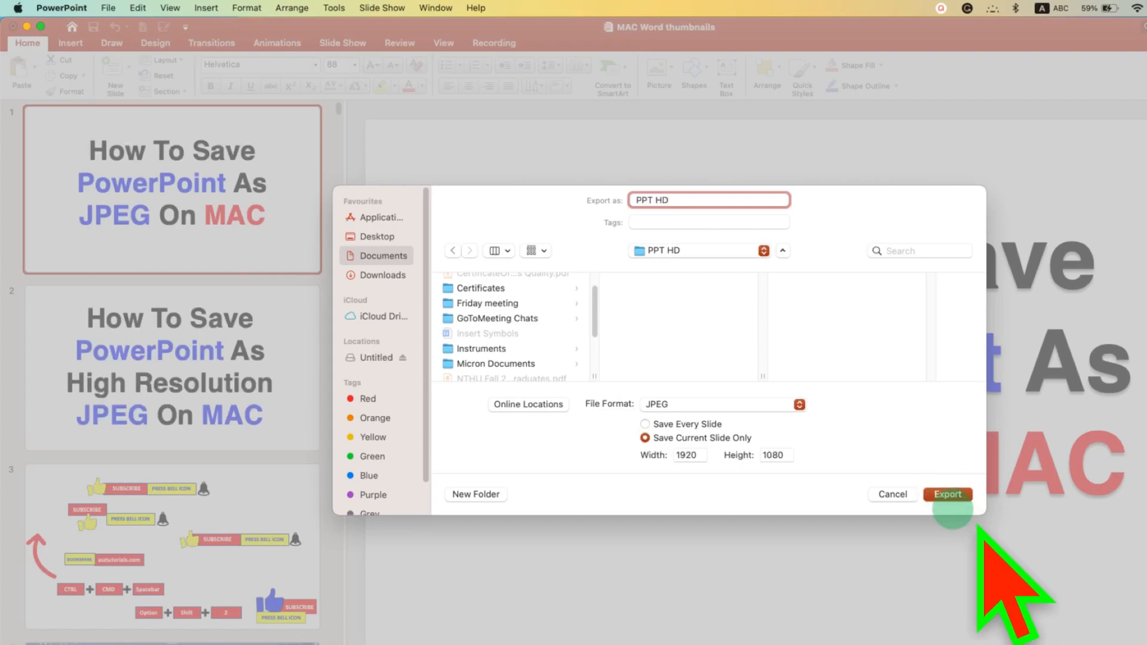
{"action": "left_click", "coordinate": [947, 494]}
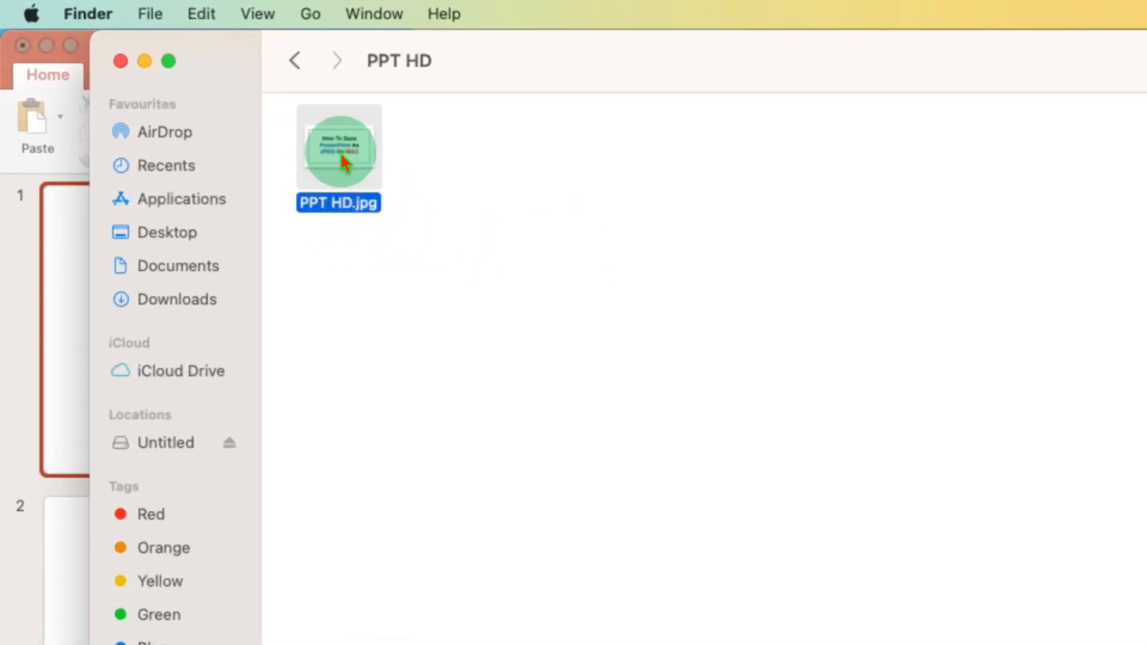
Open PPT HD.jpg from the PPT HD folder in Preview.
{"action": "double_click", "coordinate": [339, 146]}
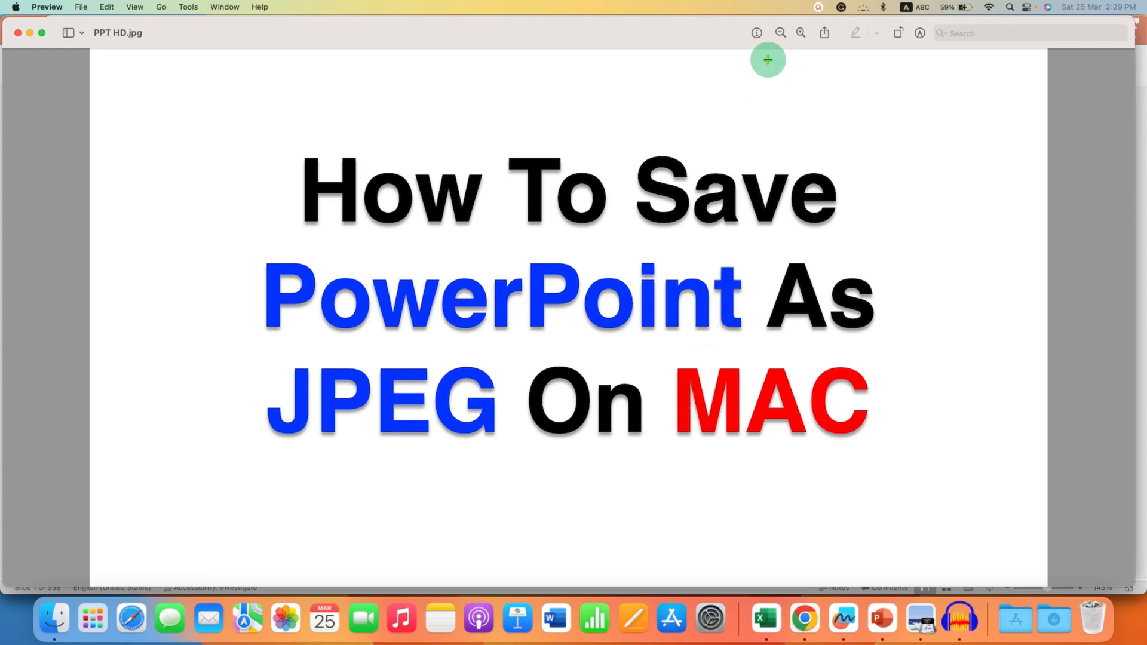
Show General Info for PPT HD.jpg and select its 1920 × 1080 pixel image size.
{"action": "left_click", "coordinate": [756, 33]}
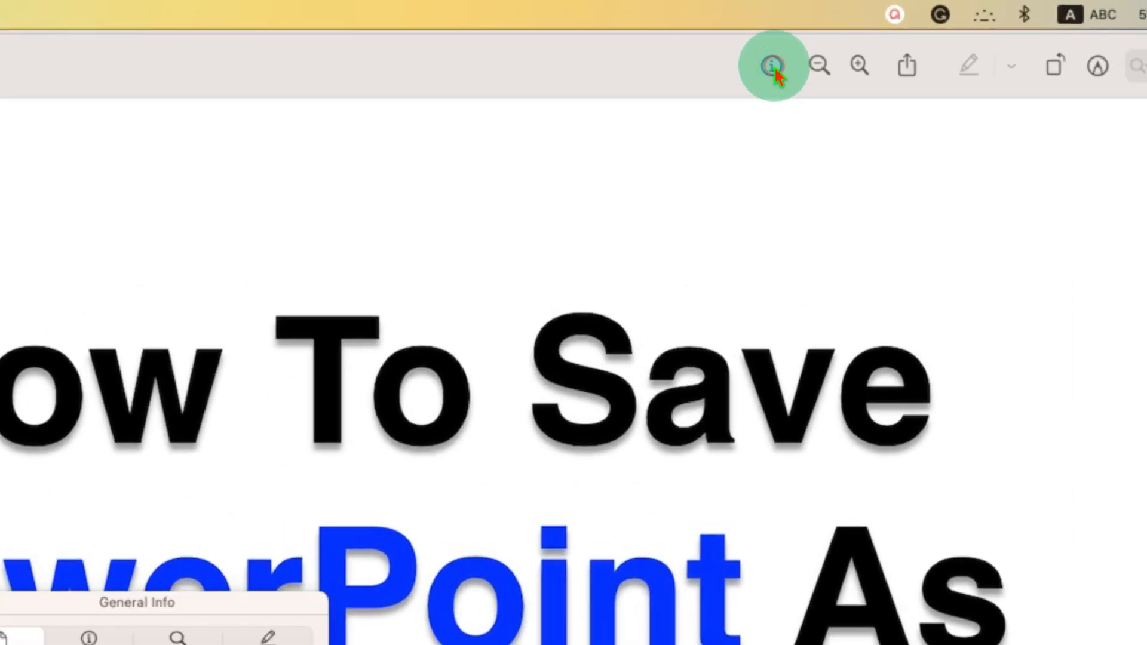
{"action": "left_click", "coordinate": [772, 66]}
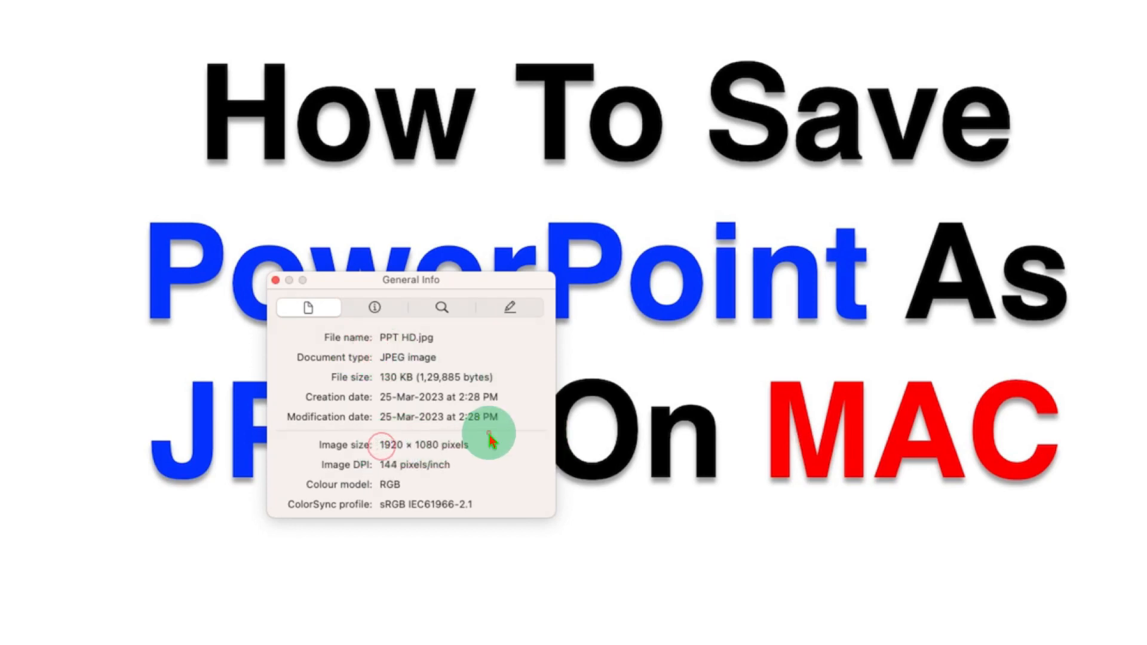
{"action": "double_click", "coordinate": [414, 444]}
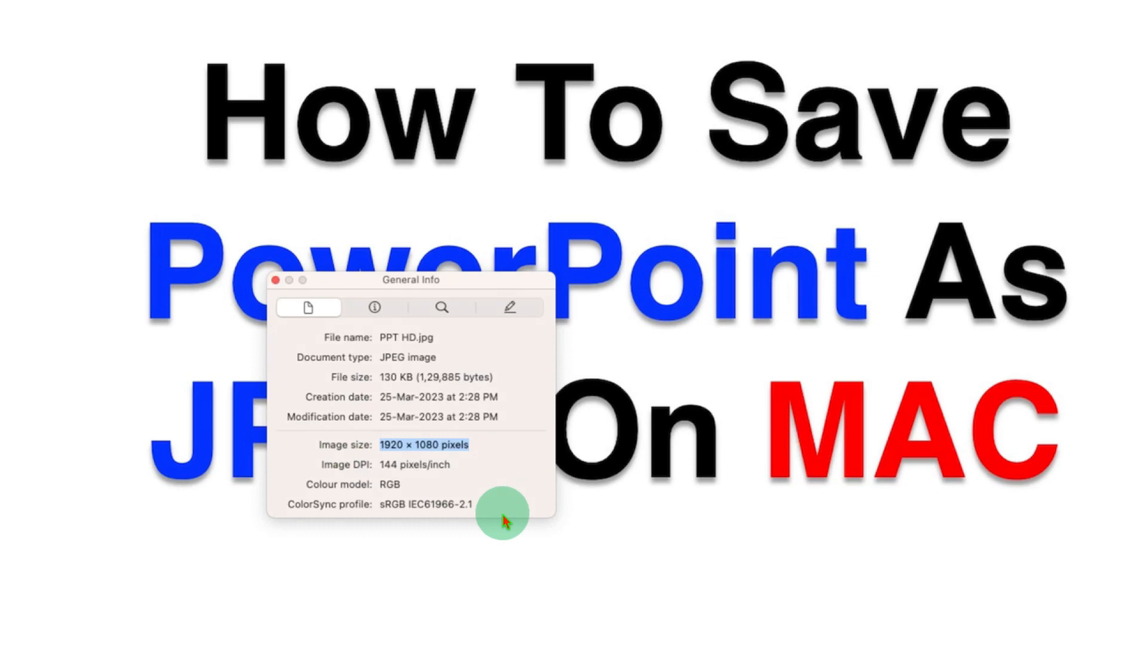